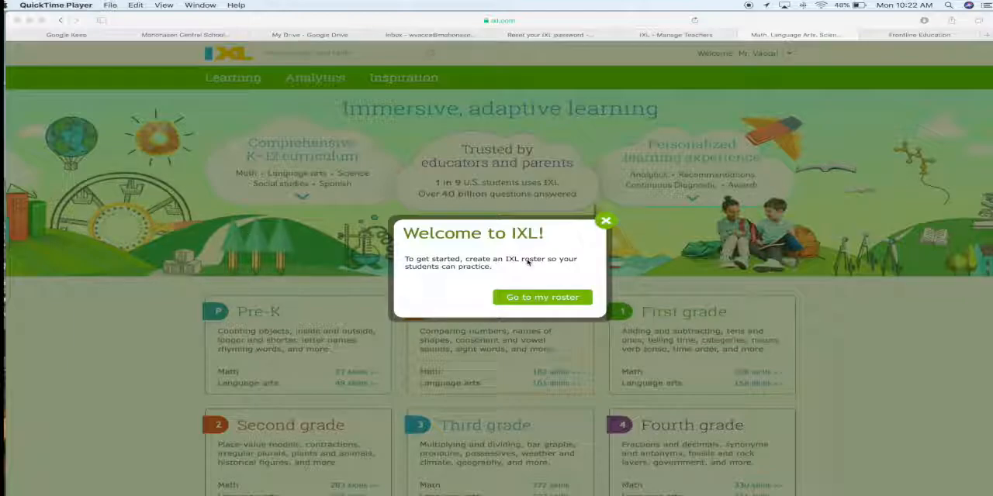
{"action": "mouse_move", "coordinate": [542, 298]}
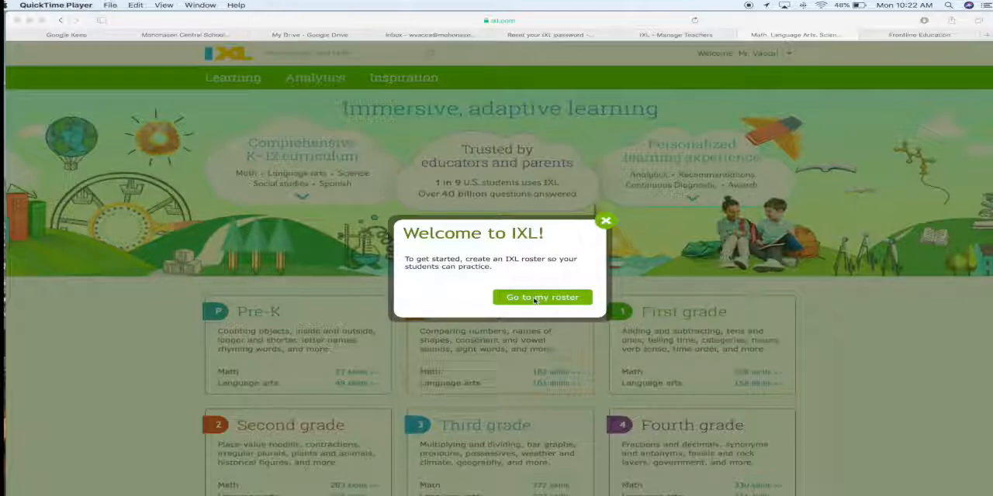
Step: Dismiss the Welcome to IXL roster prompt via 'Go to my roster'
{"action": "left_click", "coordinate": [543, 297]}
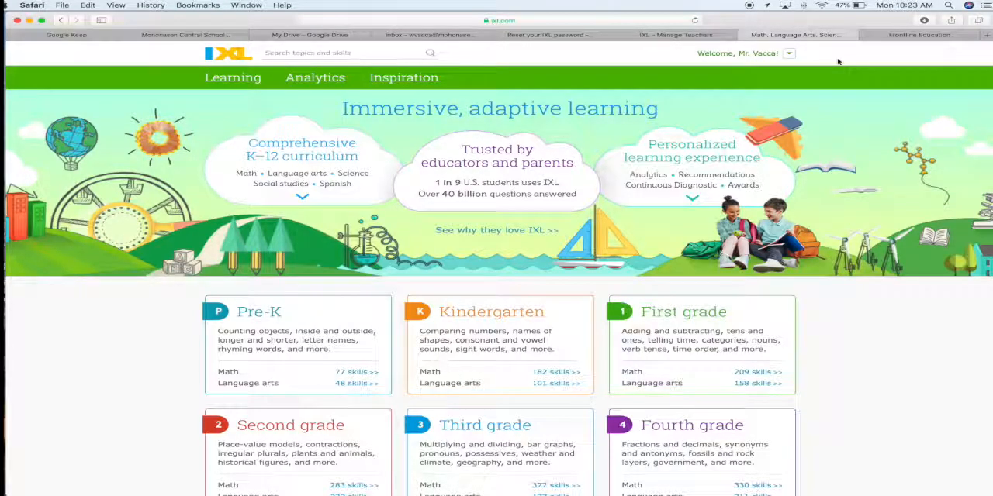
{"action": "mouse_move", "coordinate": [820, 59]}
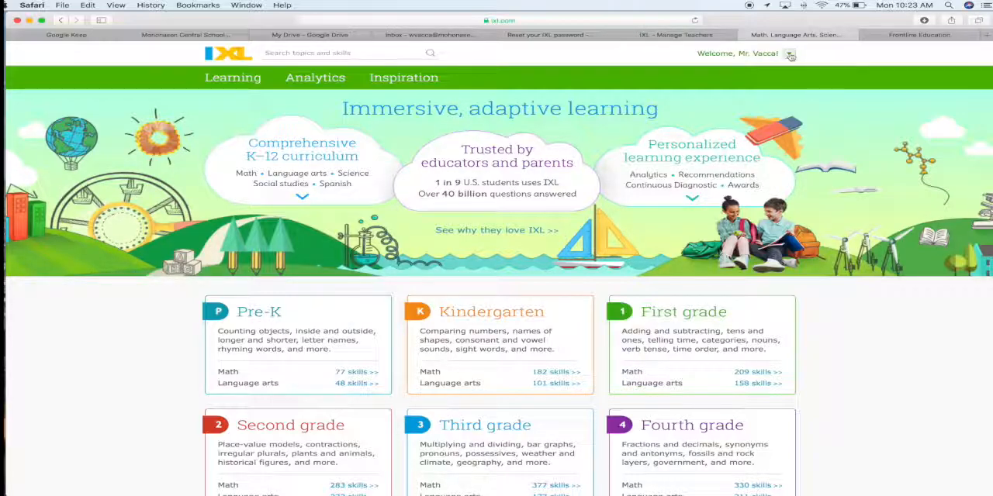
Step: Choose Roster from the account dropdown beside the welcome name
{"action": "left_click", "coordinate": [789, 54]}
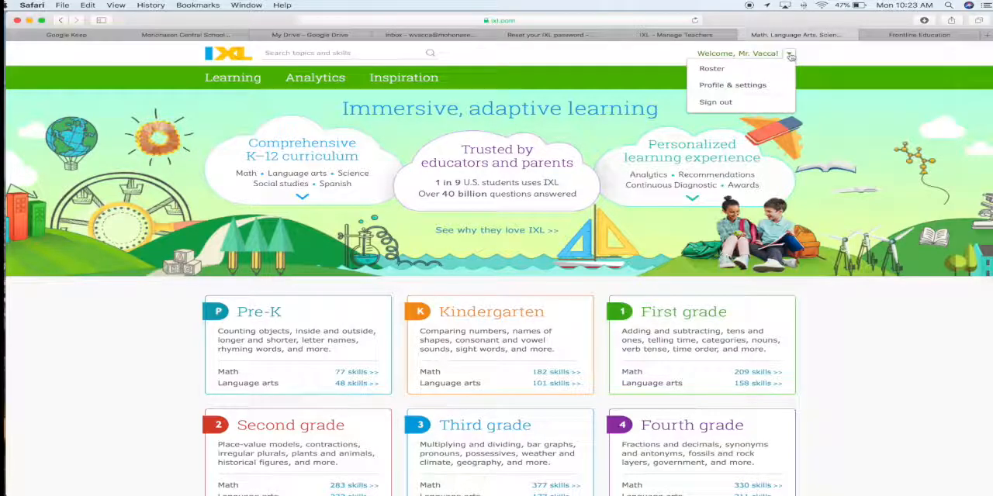
{"action": "mouse_move", "coordinate": [713, 68]}
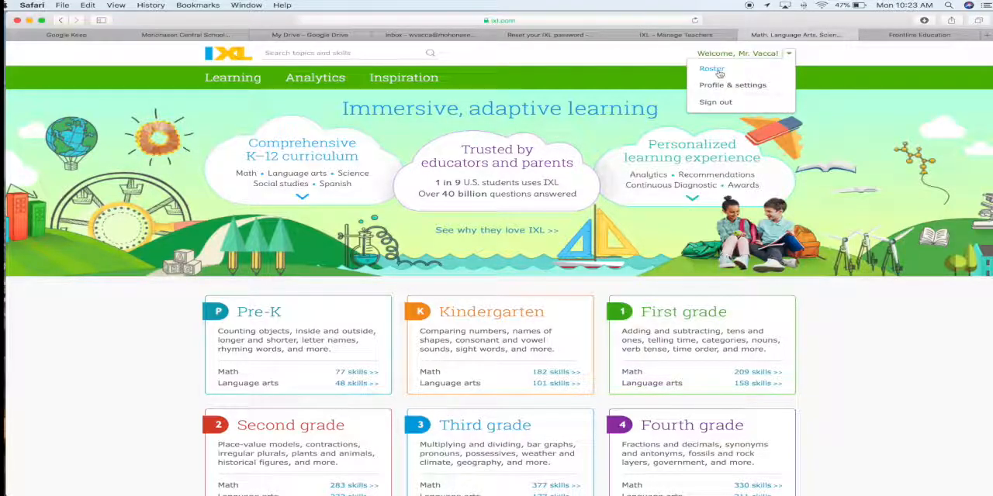
{"action": "left_click", "coordinate": [702, 68]}
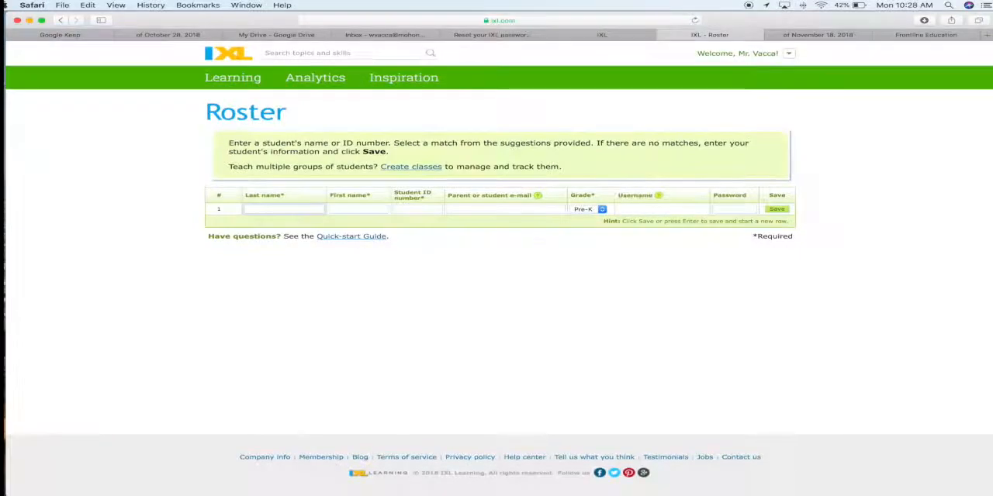
Step: Enter 'Smith' as a roster last name and scroll through the matching students
{"action": "type", "text": "Smith"}
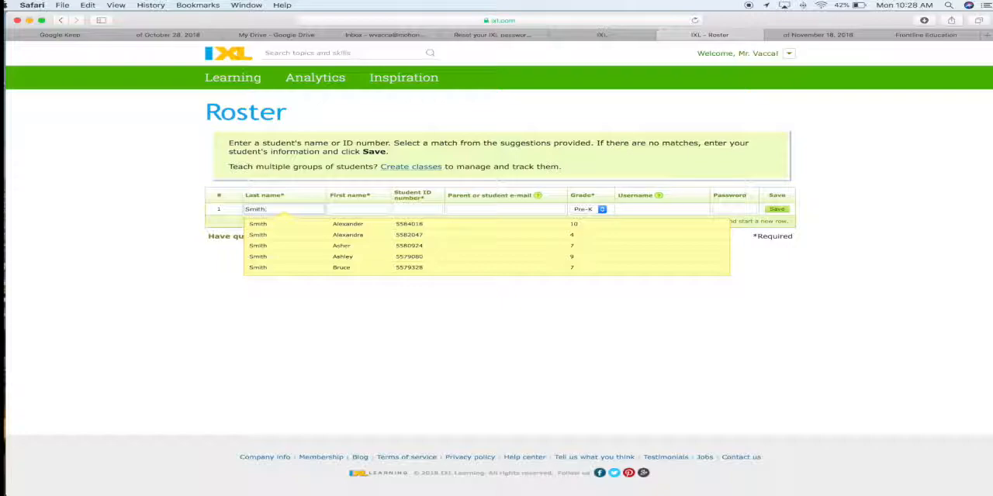
{"action": "scroll", "scroll_direction": "down", "scroll_amount": 3}
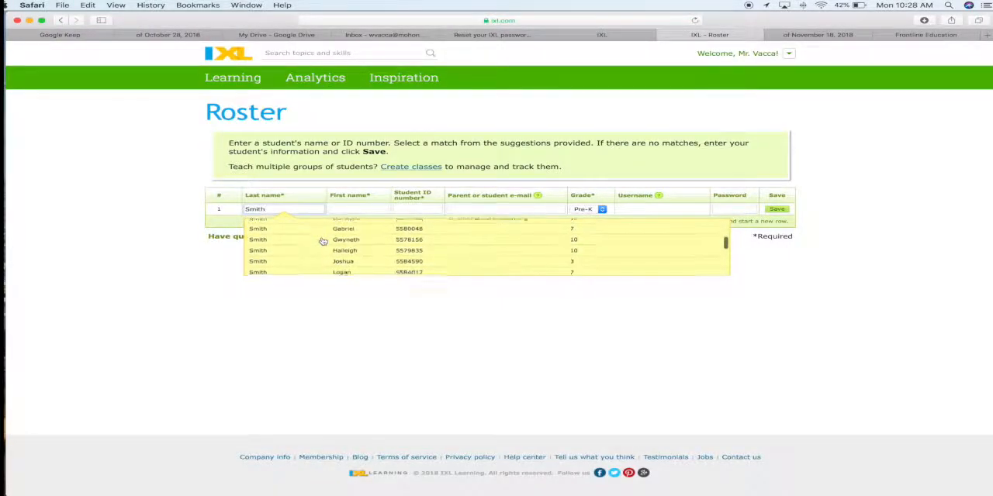
{"action": "scroll", "scroll_direction": "down", "scroll_amount": 3}
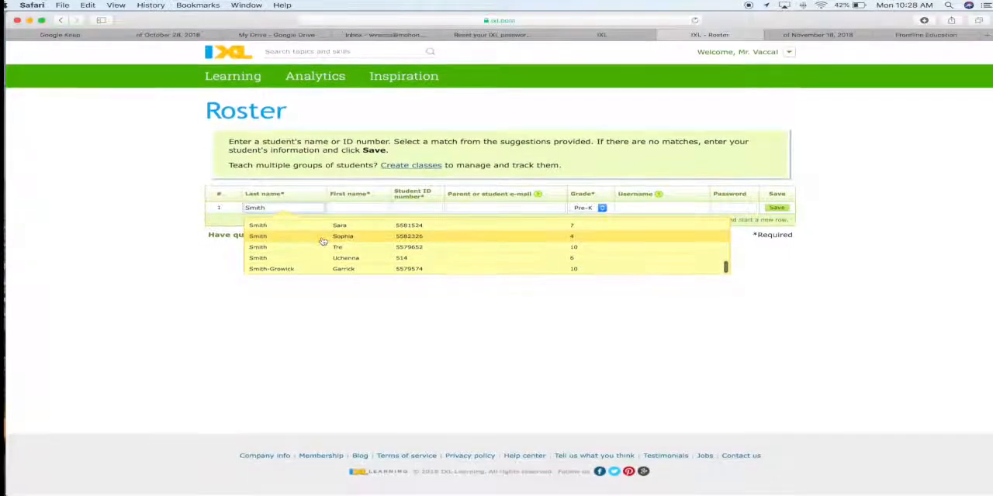
{"action": "mouse_move", "coordinate": [325, 259]}
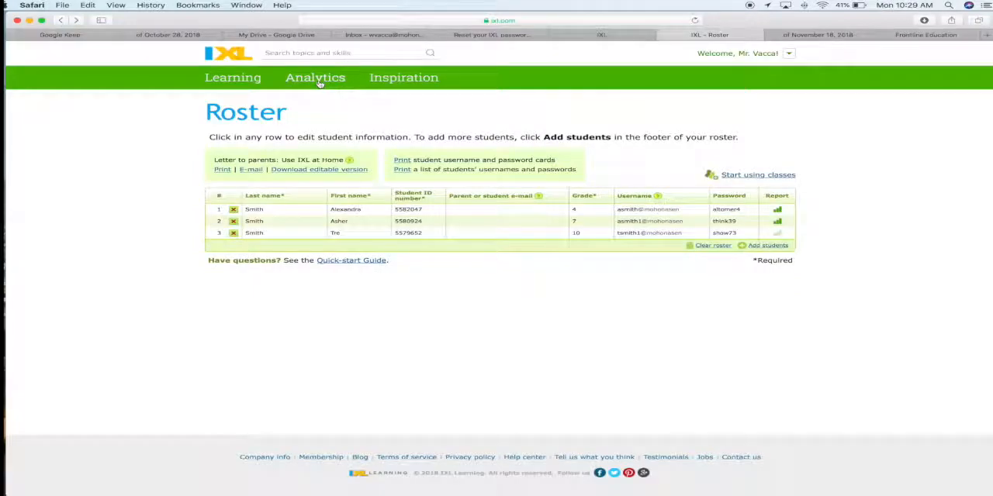
{"action": "left_click", "coordinate": [315, 77]}
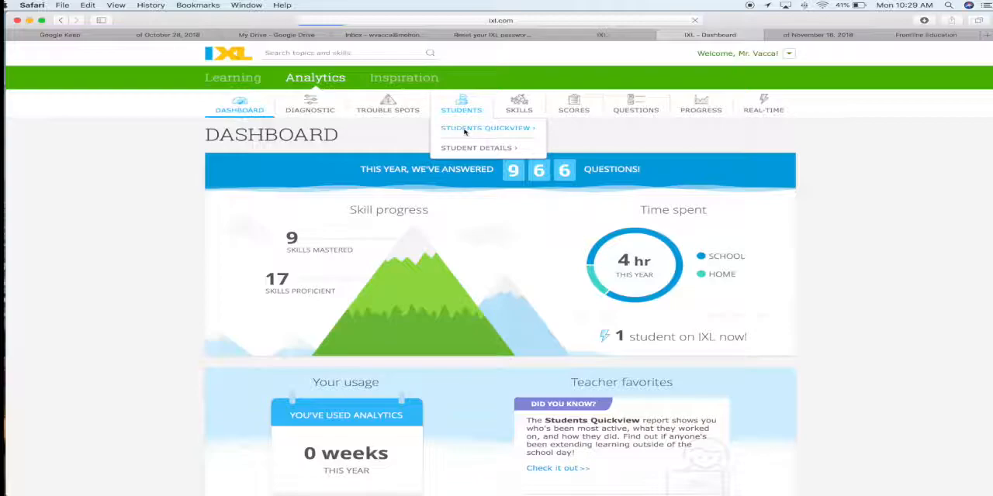
{"action": "left_click", "coordinate": [478, 128]}
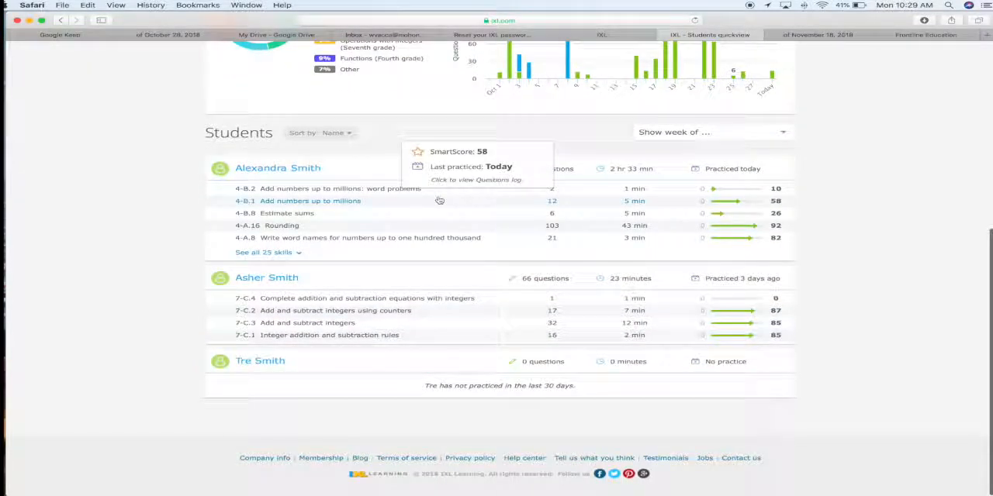